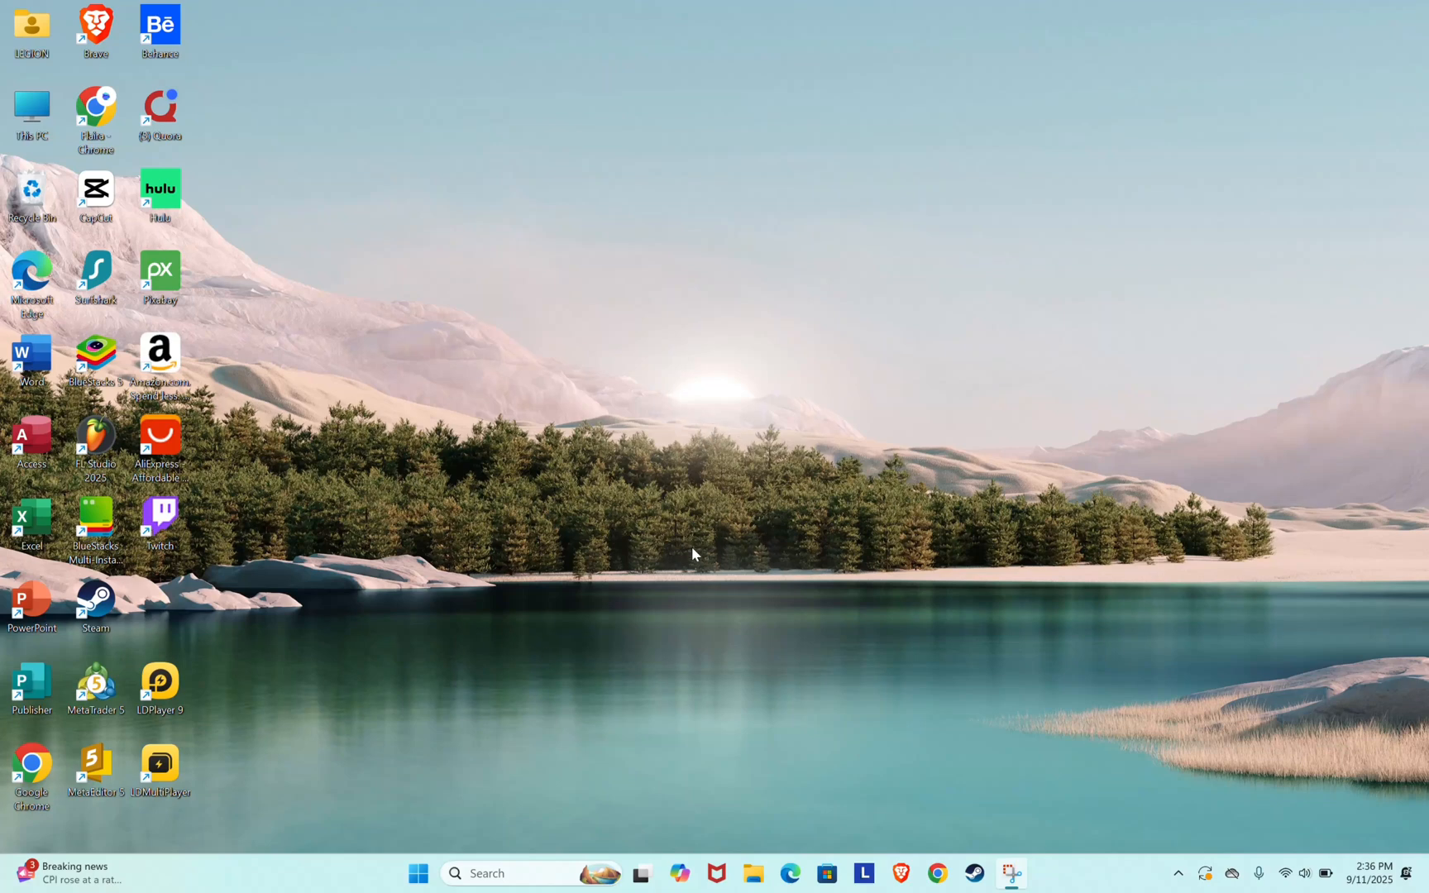
{"action": "mouse_move", "coordinate": [720, 464]}
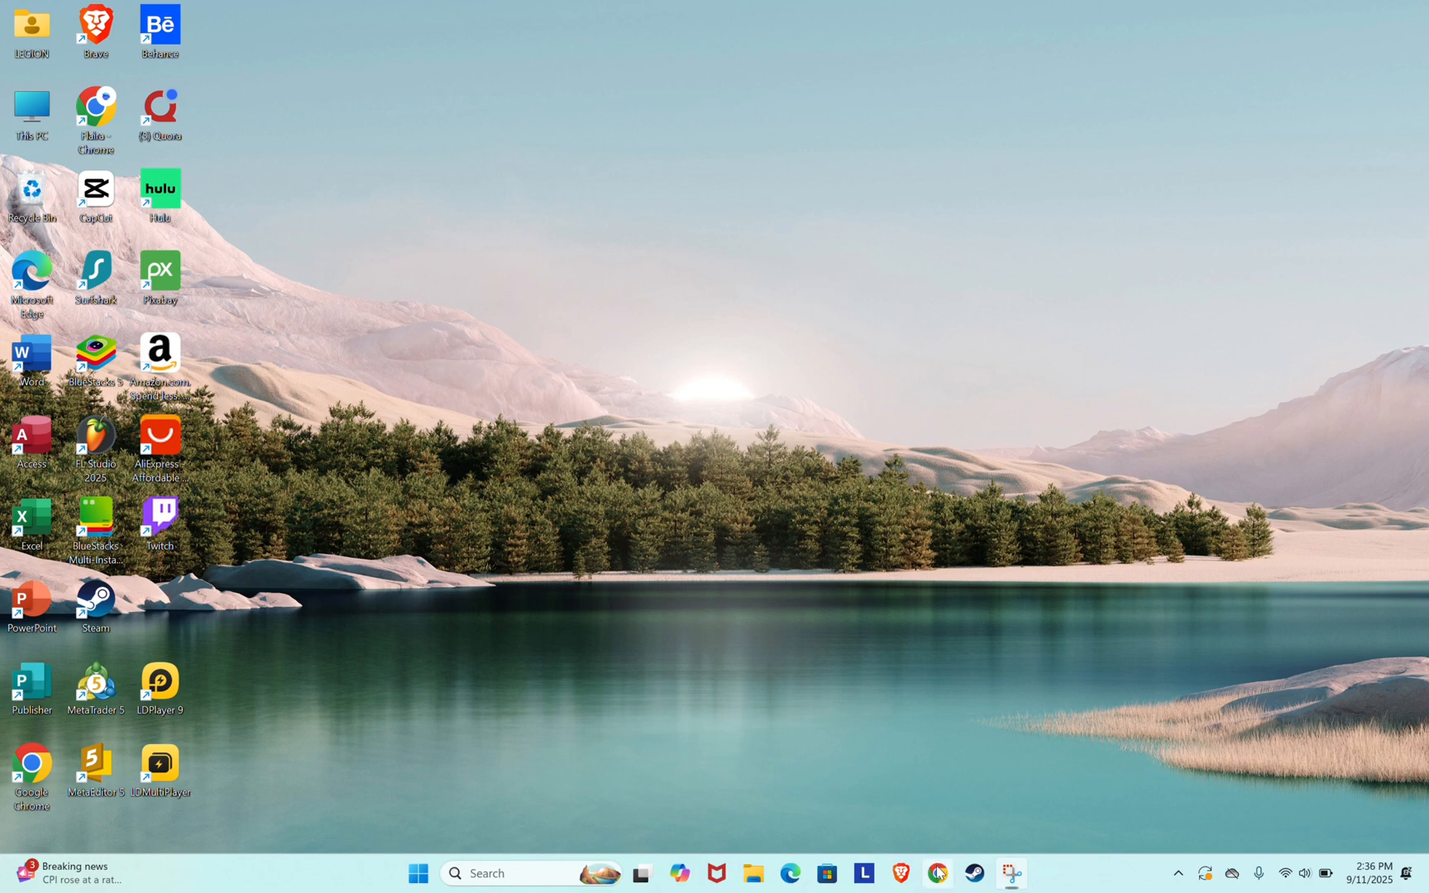
Launch Chrome and open the skmedix.pl SKlauncher result from the Google search
{"action": "left_click", "coordinate": [937, 873]}
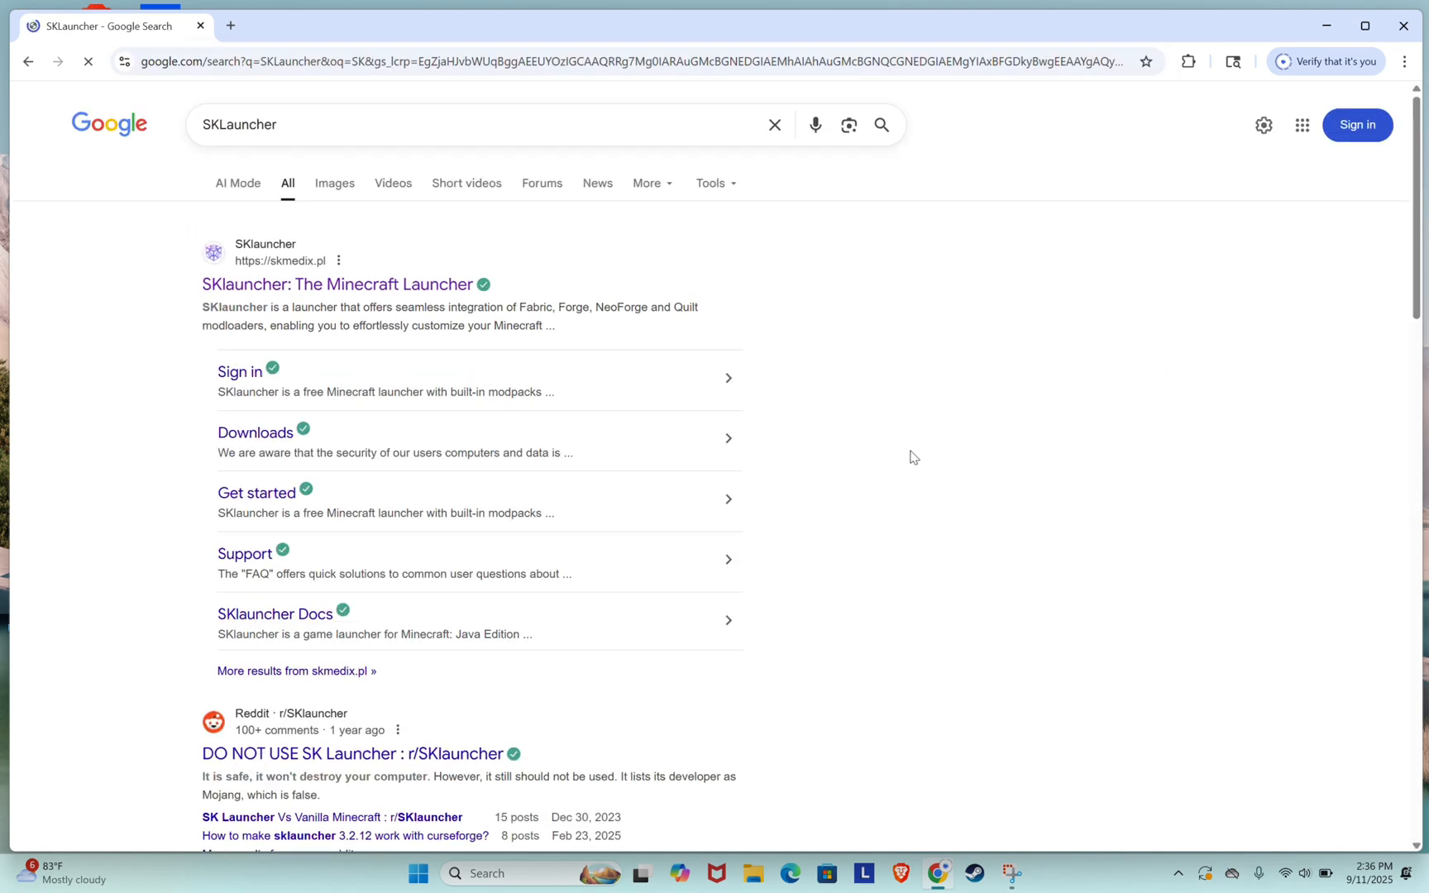
{"action": "left_click", "coordinate": [340, 285]}
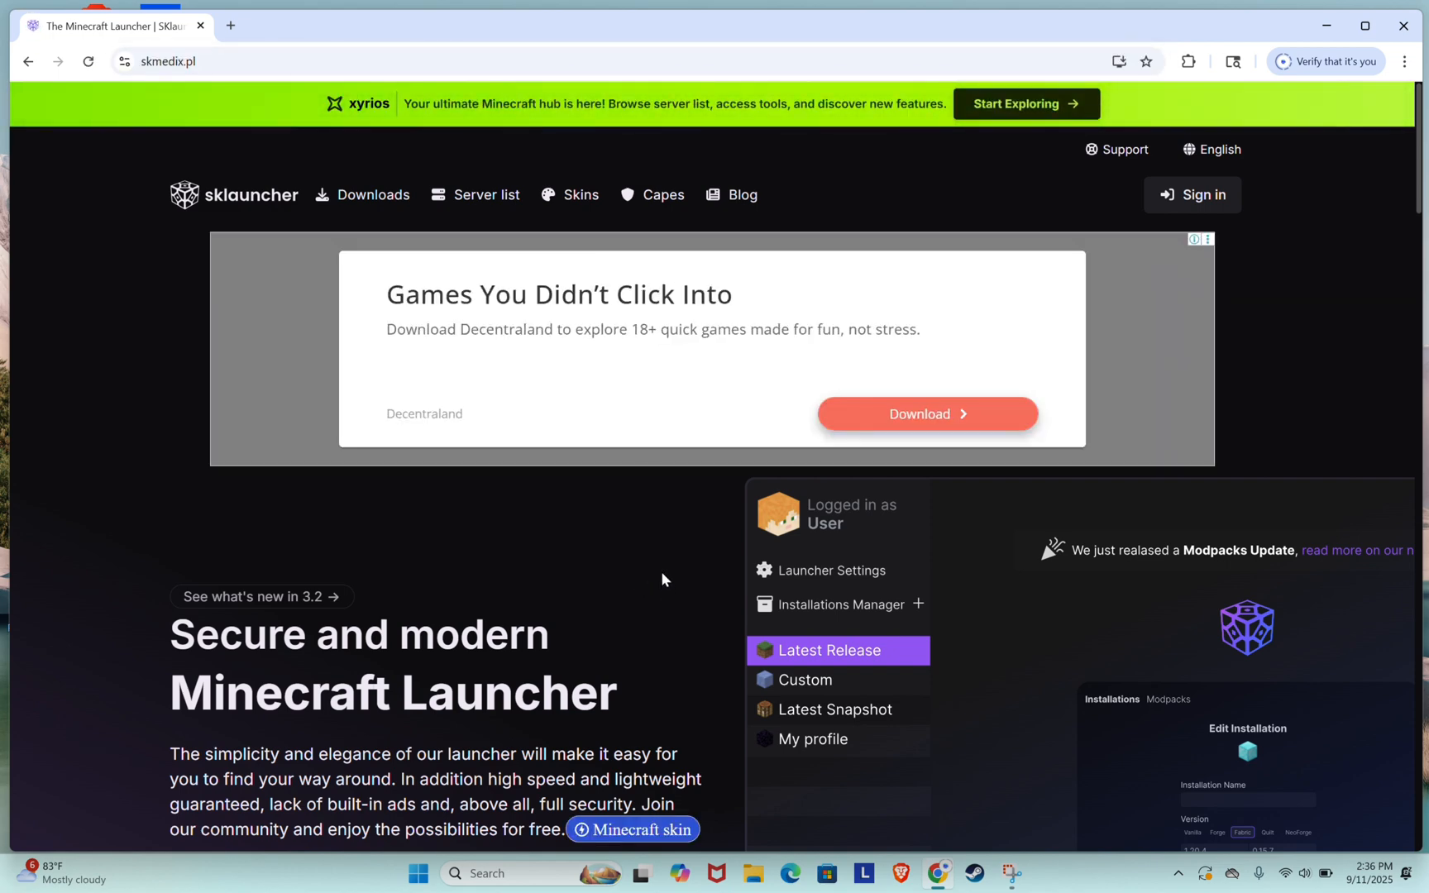
{"action": "scroll", "scroll_direction": "down", "scroll_amount": 3}
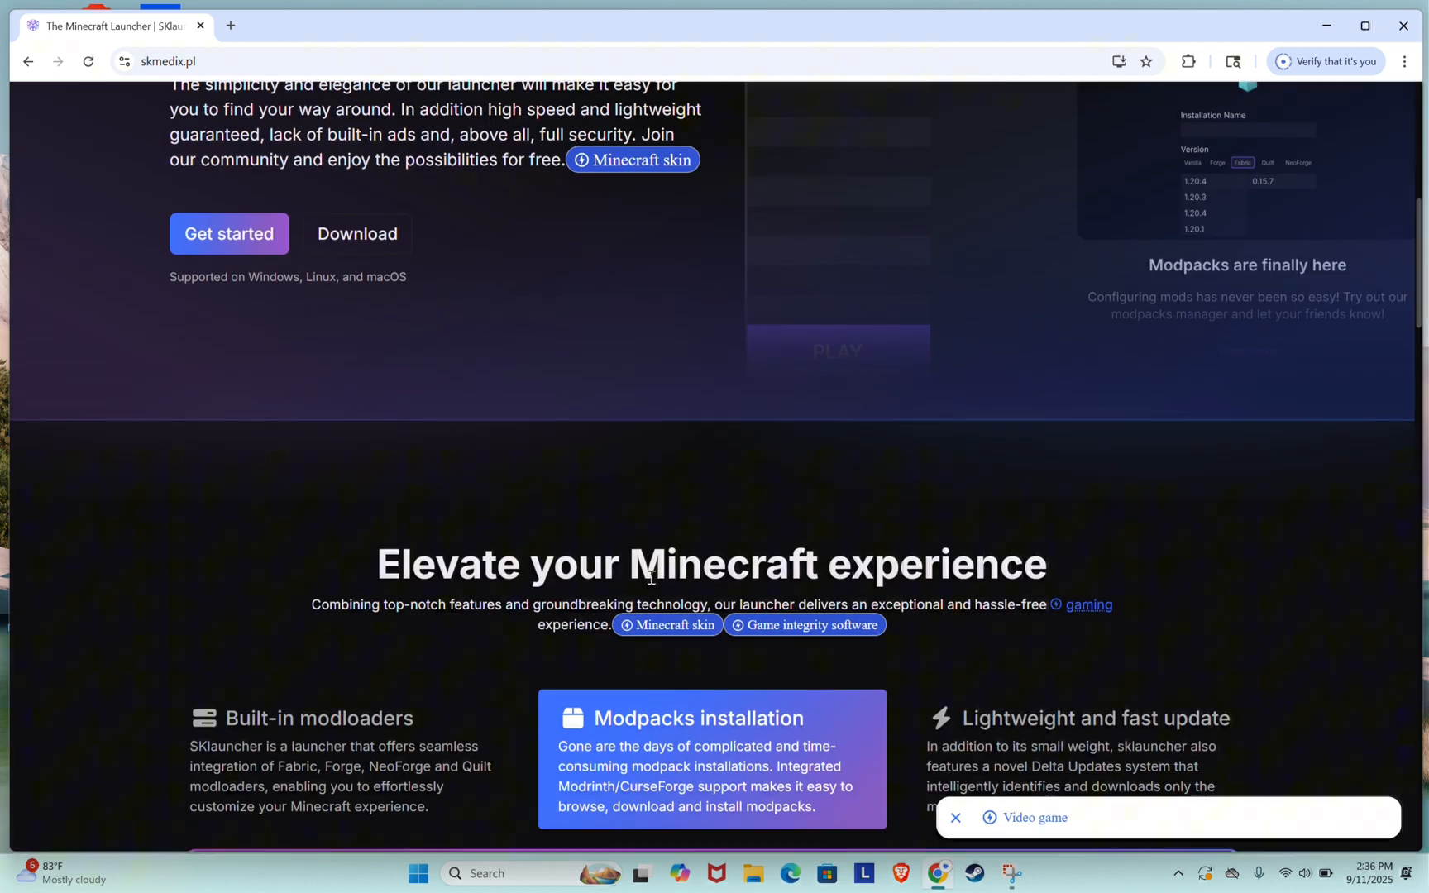
{"action": "scroll", "scroll_direction": "down", "scroll_amount": 3}
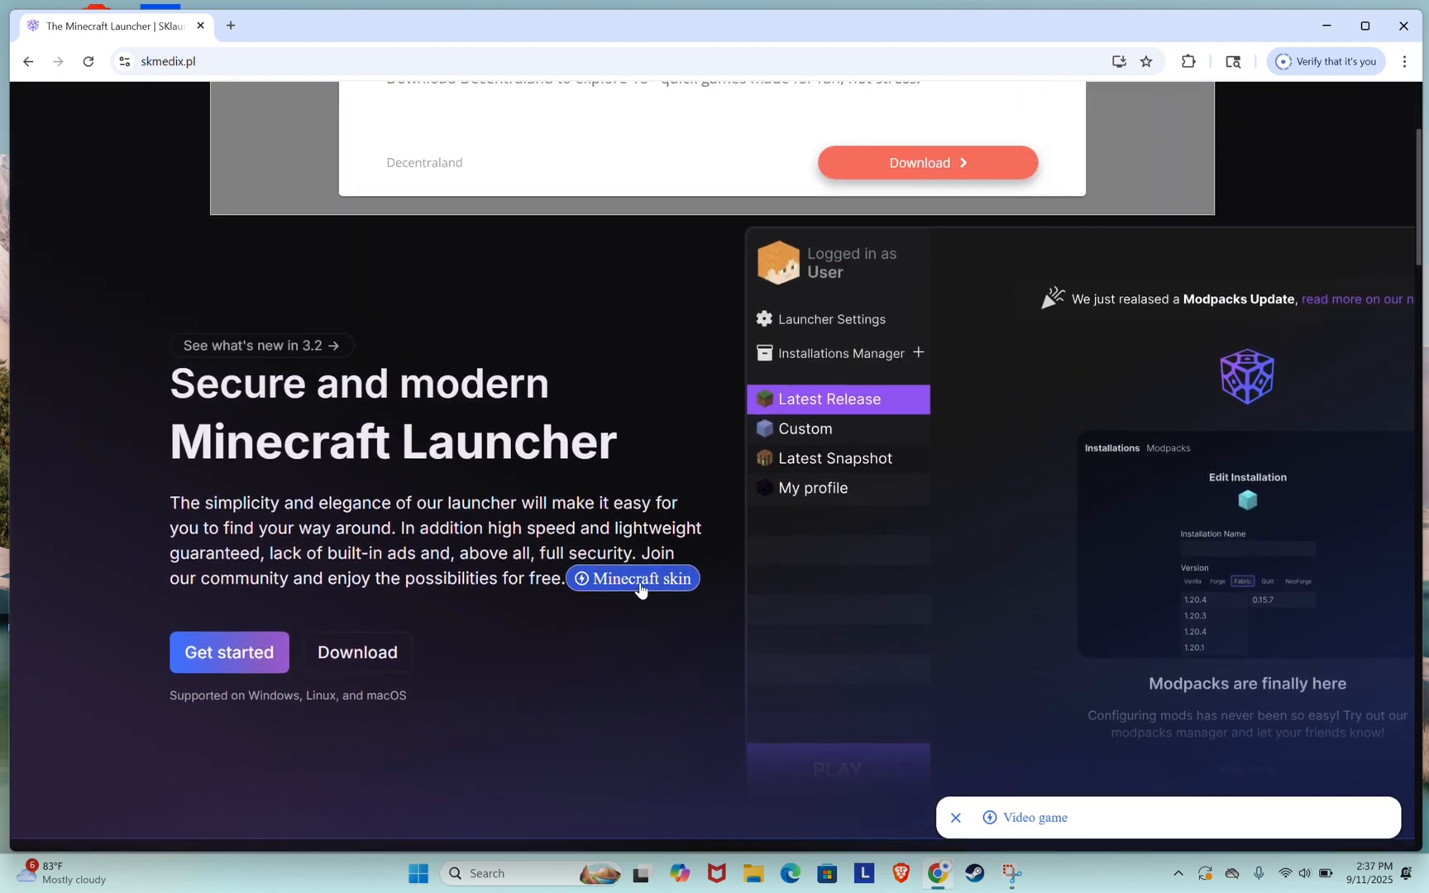
{"action": "mouse_move", "coordinate": [357, 652]}
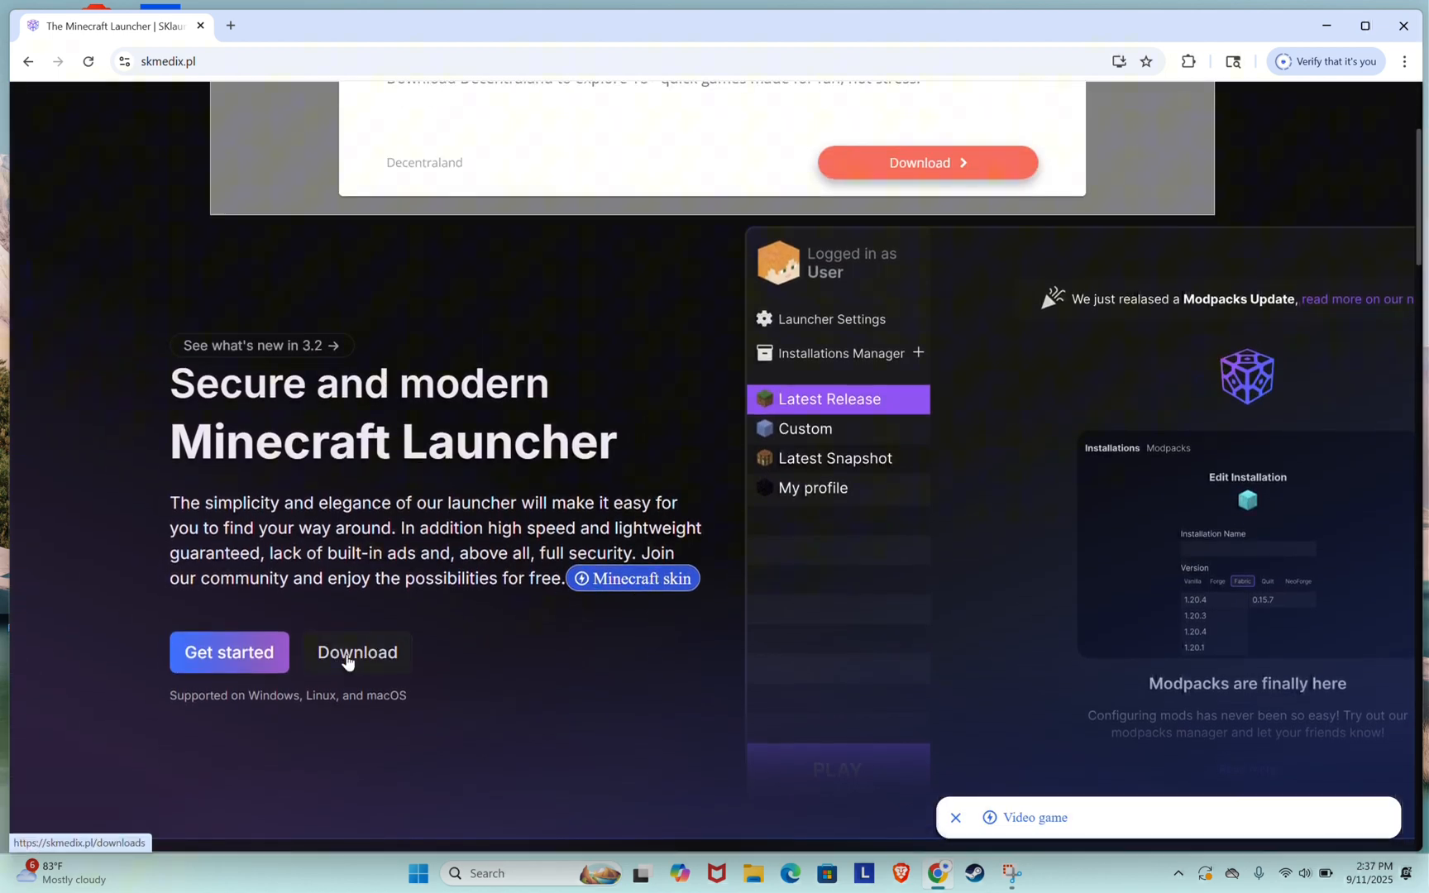
Download the SKlauncher Windows installer from the Downloads page
{"action": "left_click", "coordinate": [356, 652]}
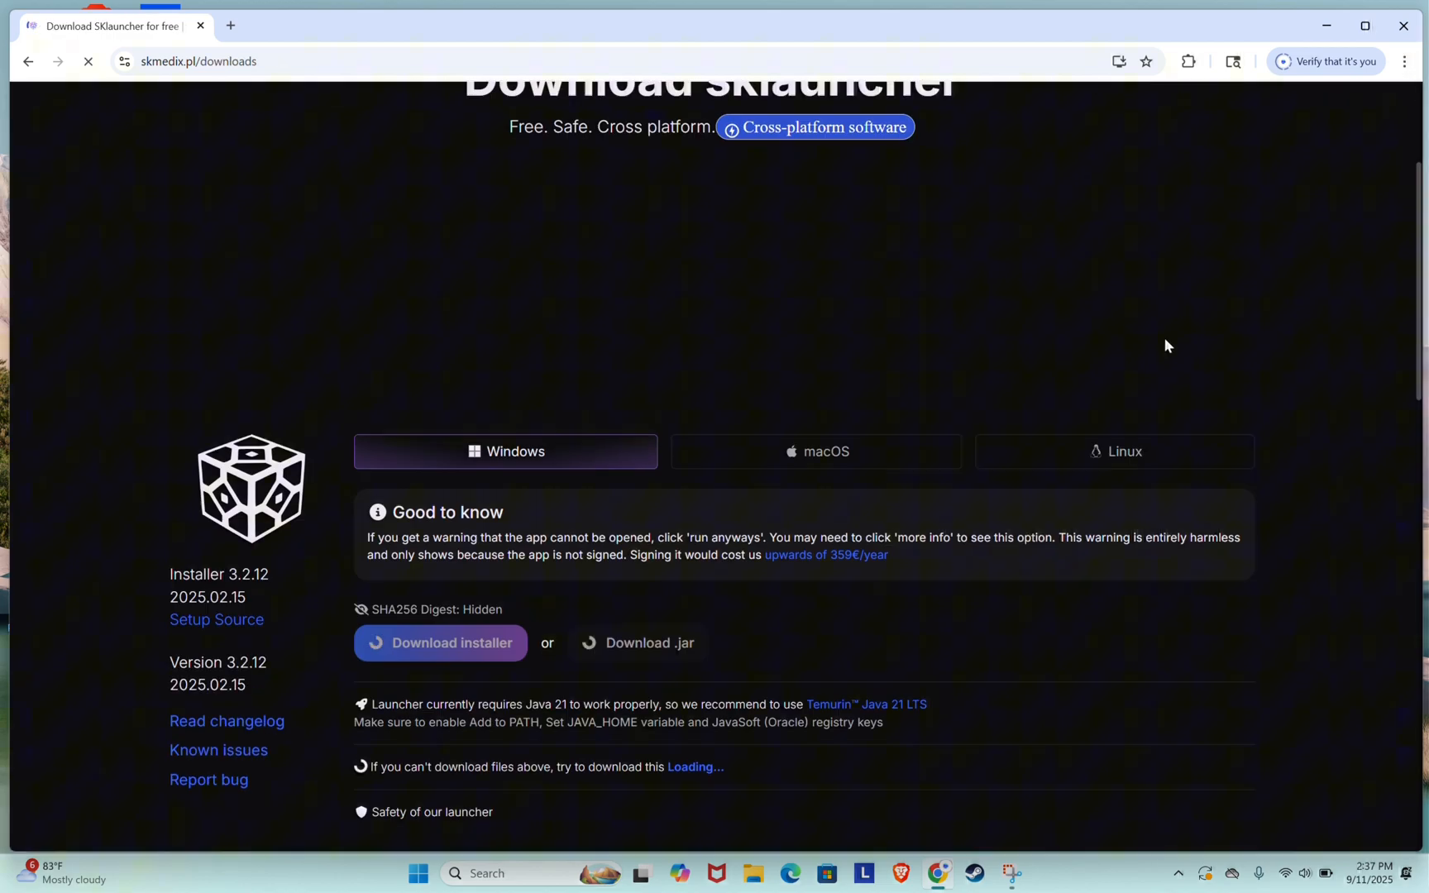
{"action": "scroll", "scroll_direction": "down", "scroll_amount": 3}
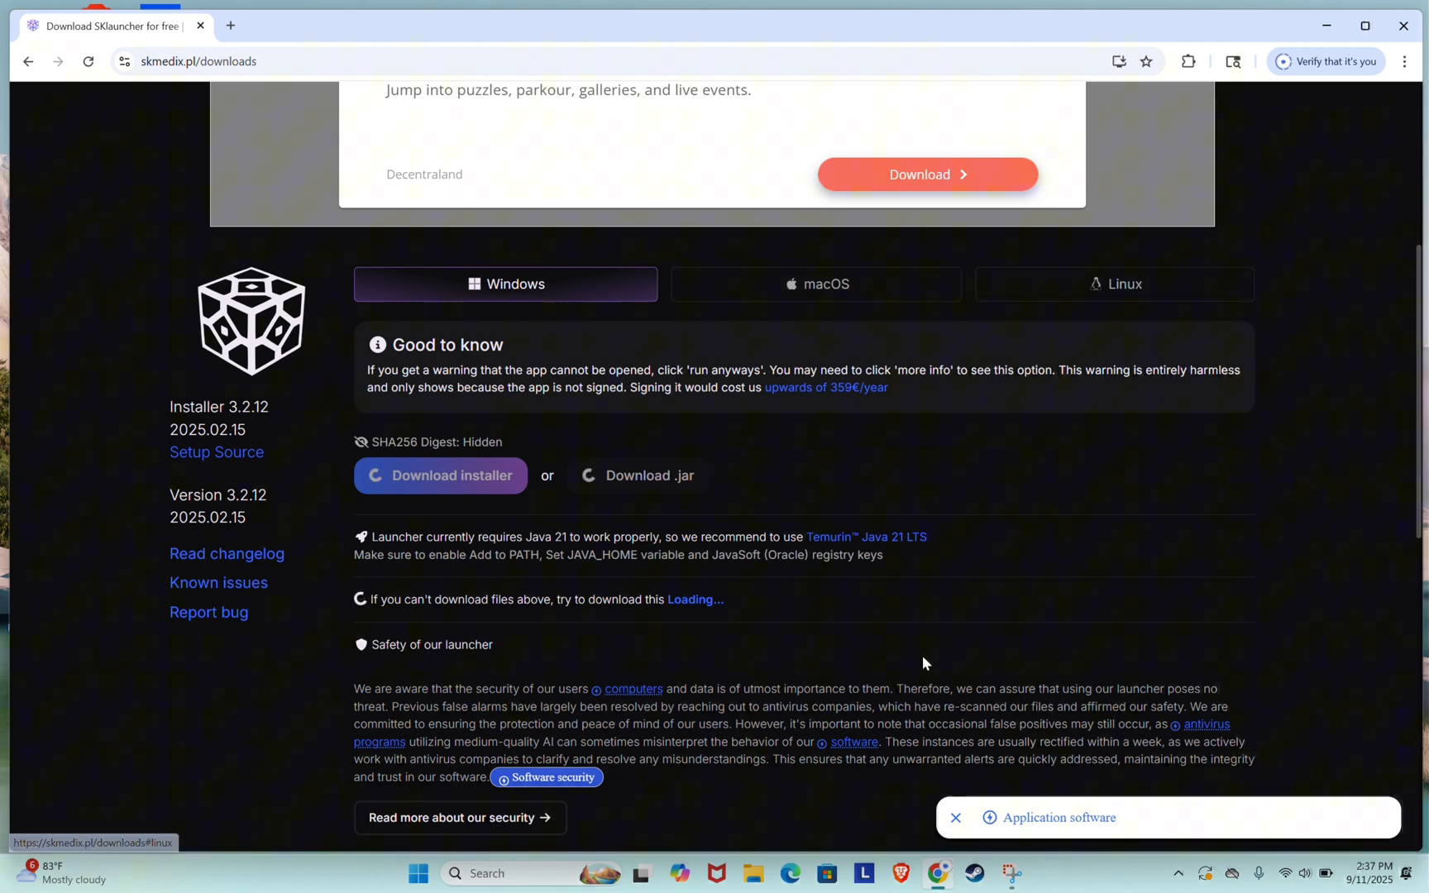
{"action": "scroll", "scroll_direction": "down", "scroll_amount": 3}
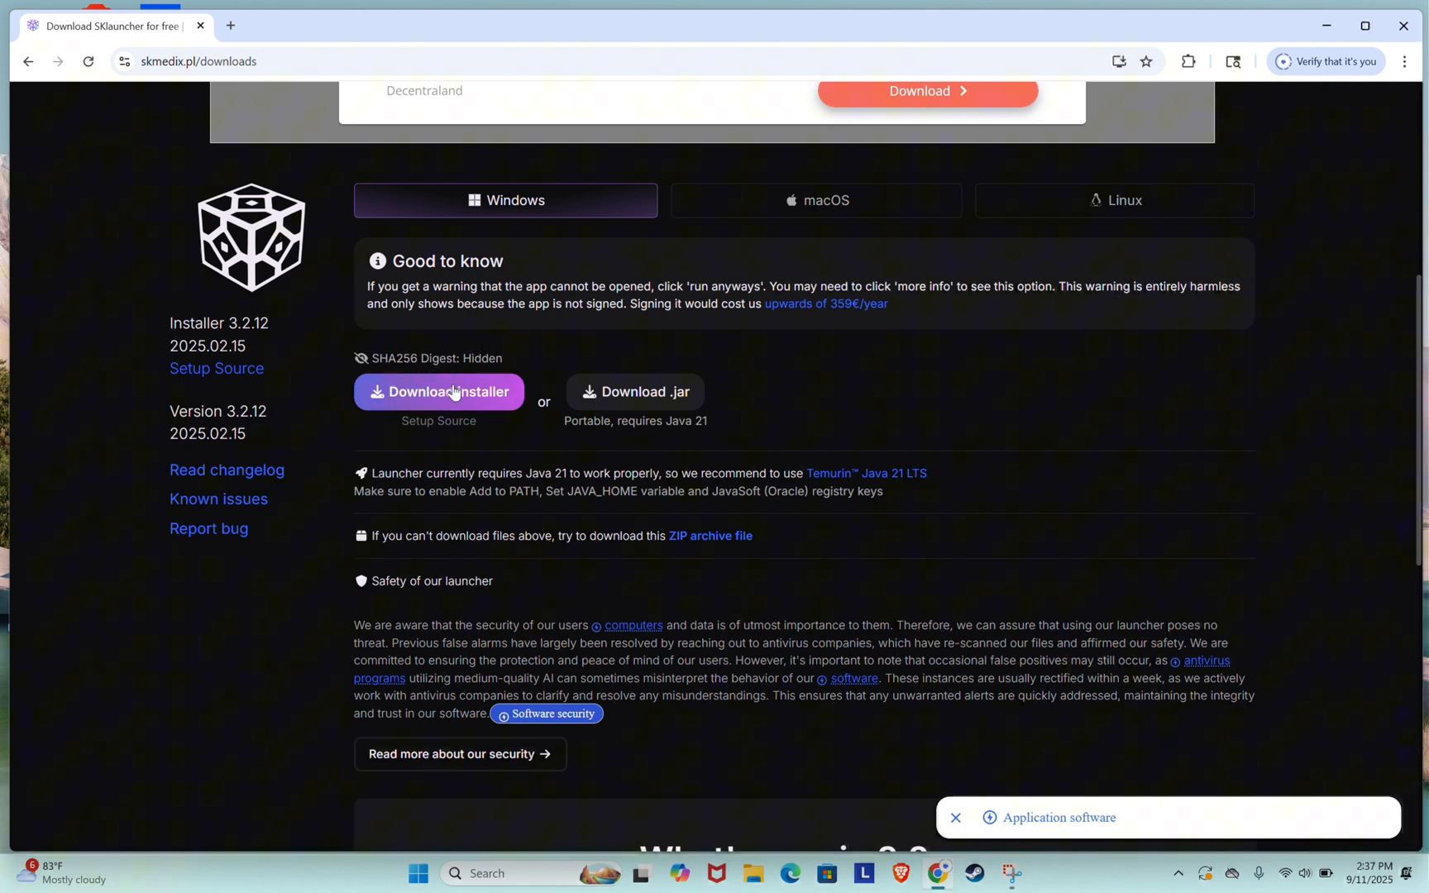
{"action": "left_click", "coordinate": [438, 392]}
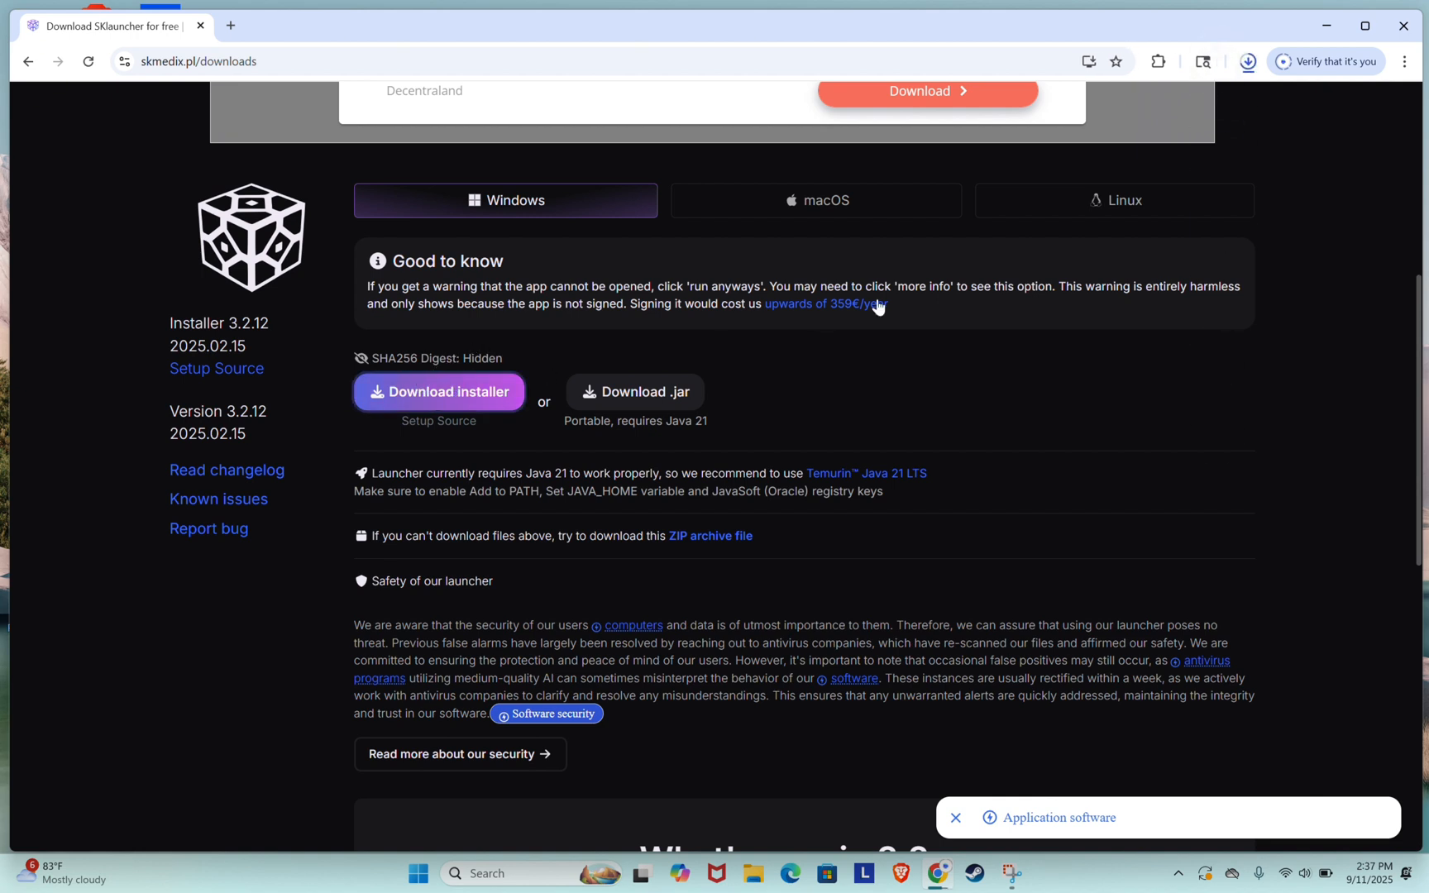
Run SKlauncher-3.2.12_Setup from the Downloads folder to reach the setup welcome screen
{"action": "left_click", "coordinate": [439, 391]}
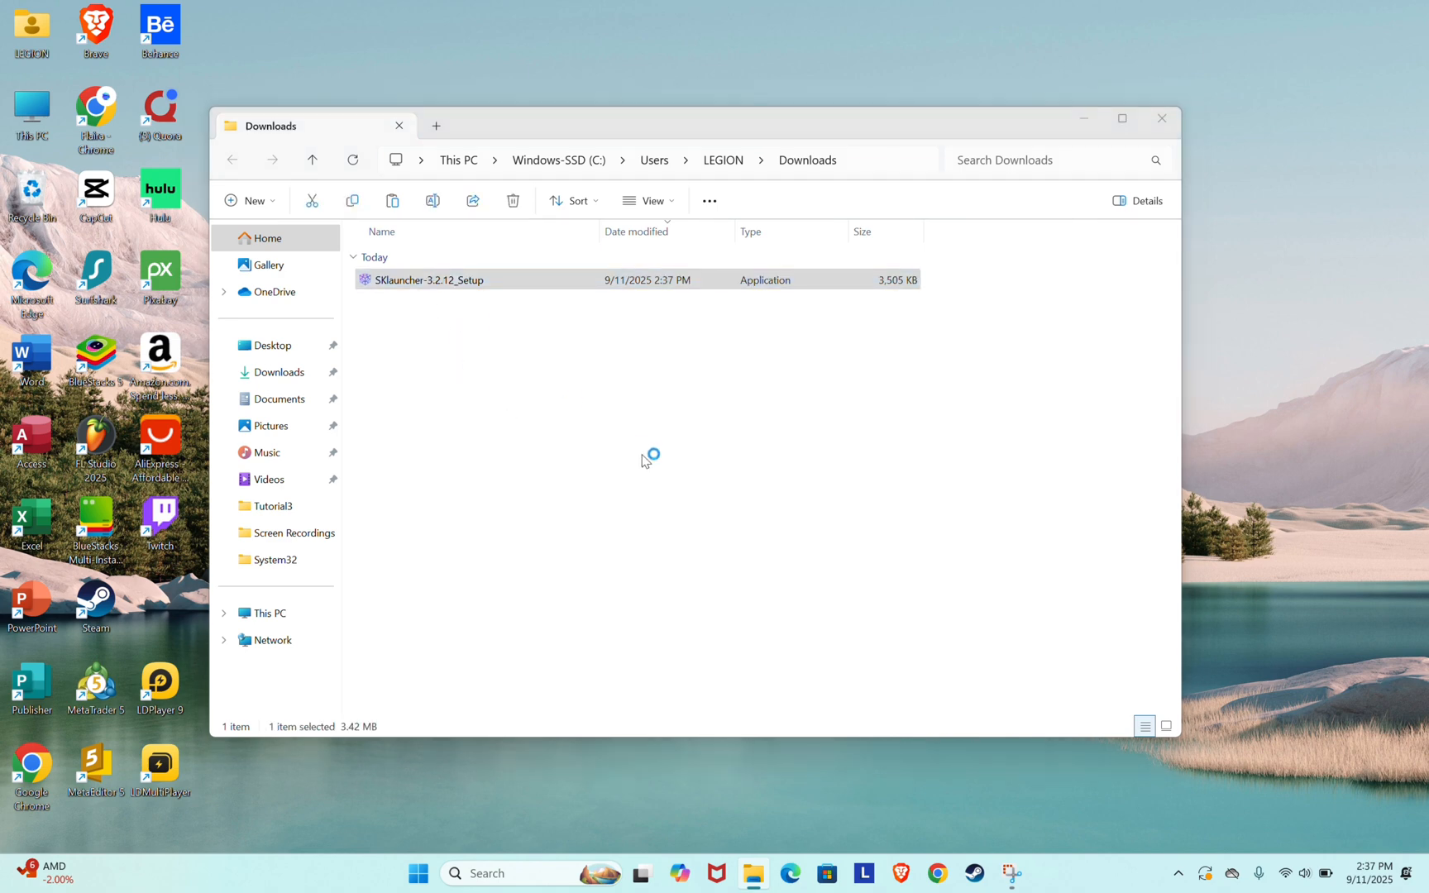
{"action": "double_click", "coordinate": [428, 279]}
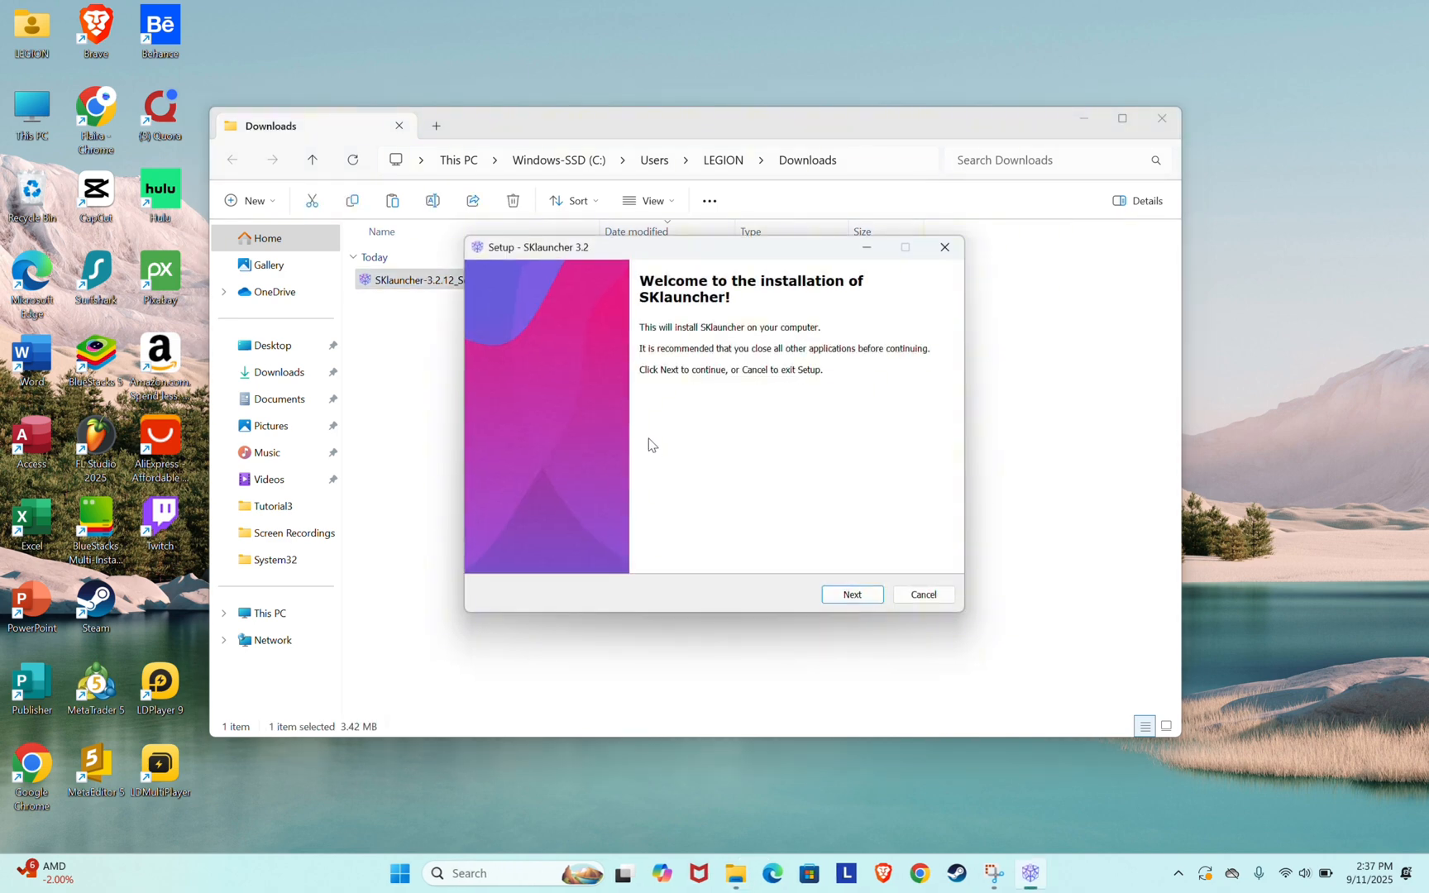
Install SKlauncher 3.2 to the default location and finish setup with Launch SKlauncher checked
{"action": "left_click", "coordinate": [851, 595]}
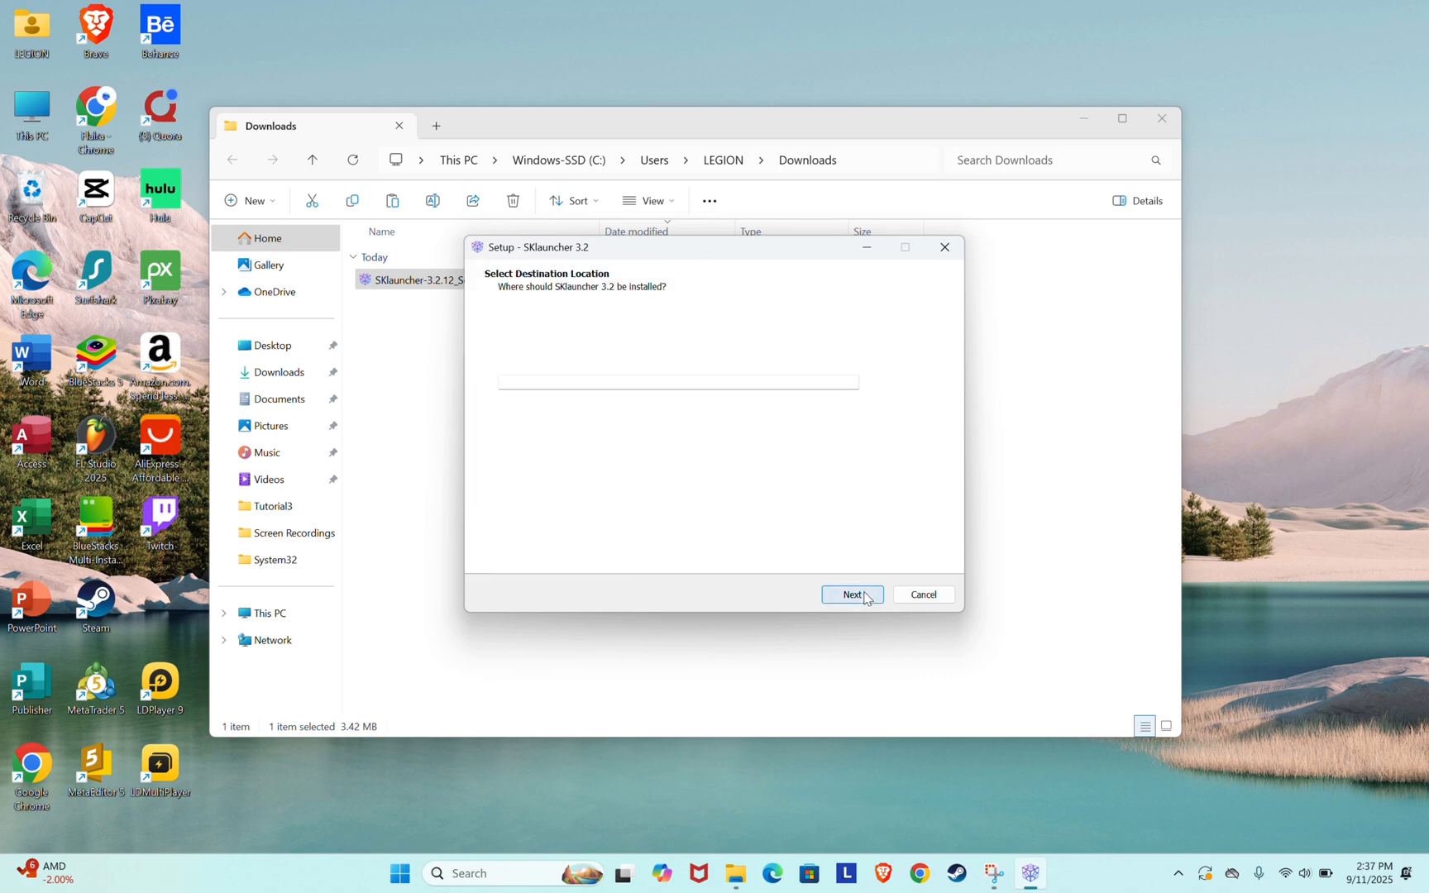
{"action": "left_click", "coordinate": [850, 595]}
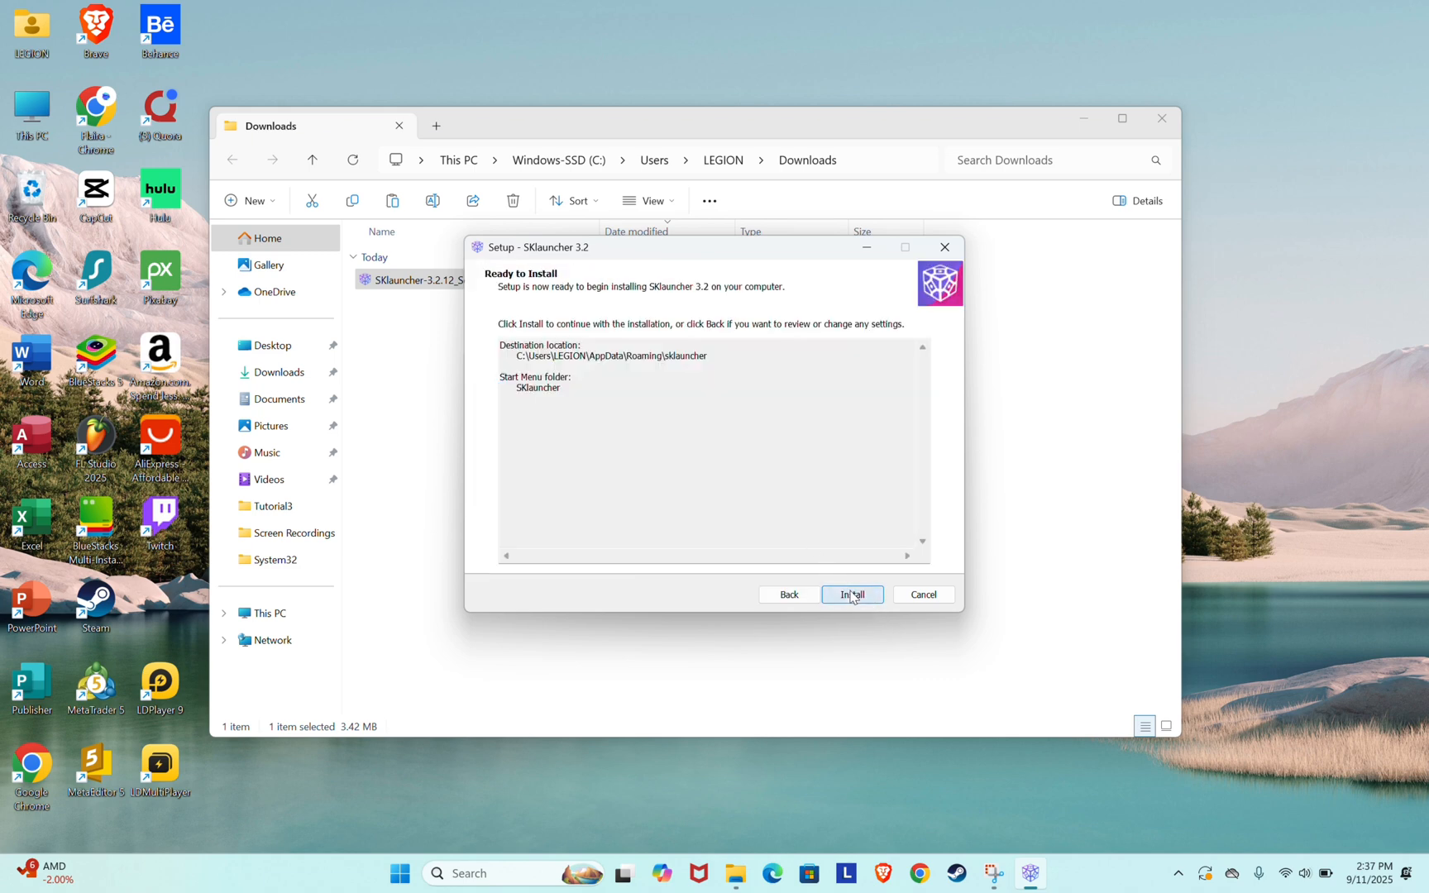
{"action": "left_click", "coordinate": [851, 595]}
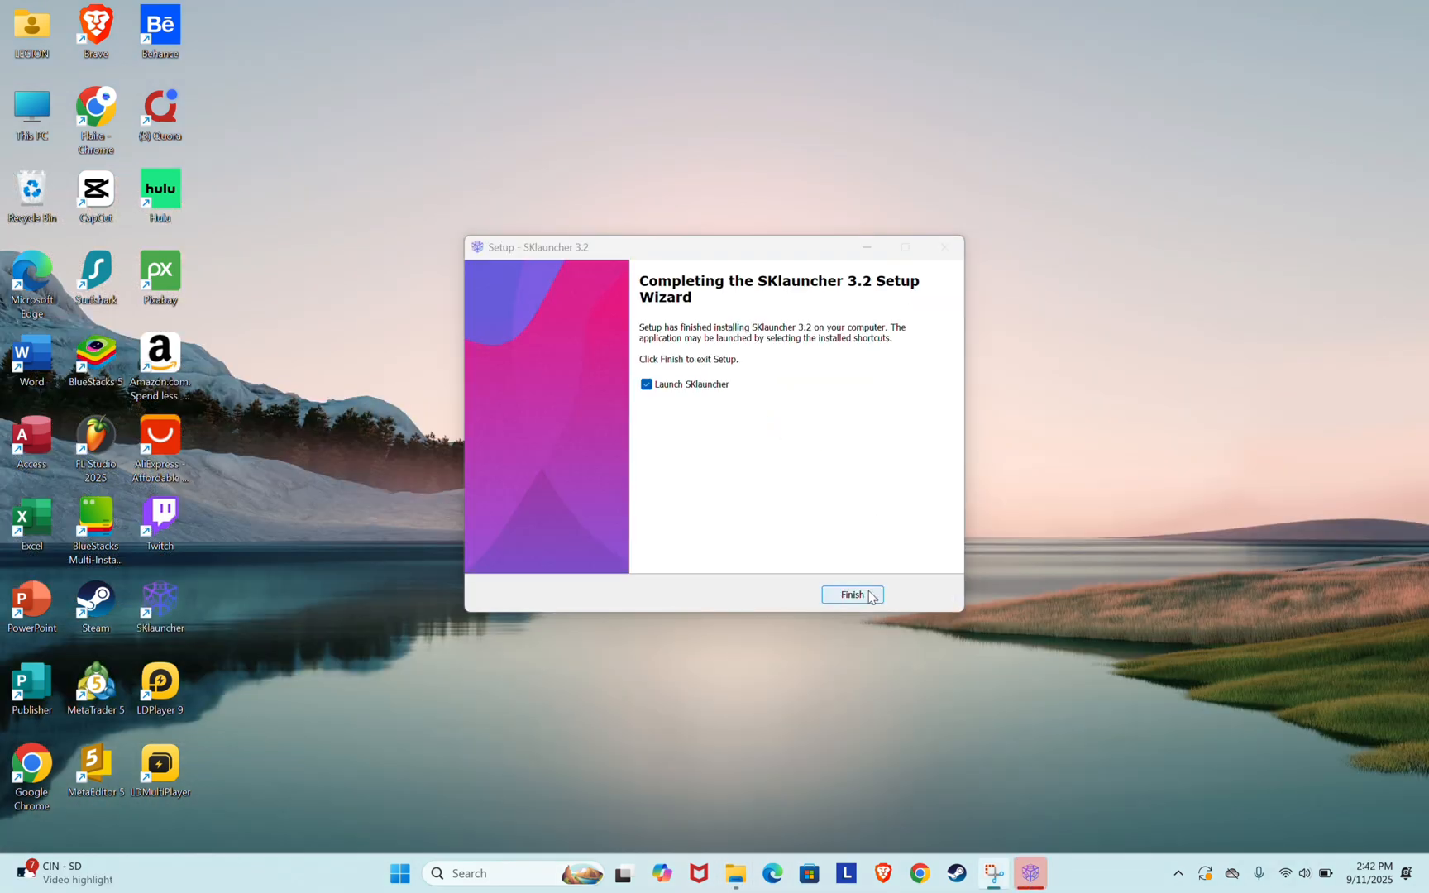
{"action": "left_click", "coordinate": [850, 595]}
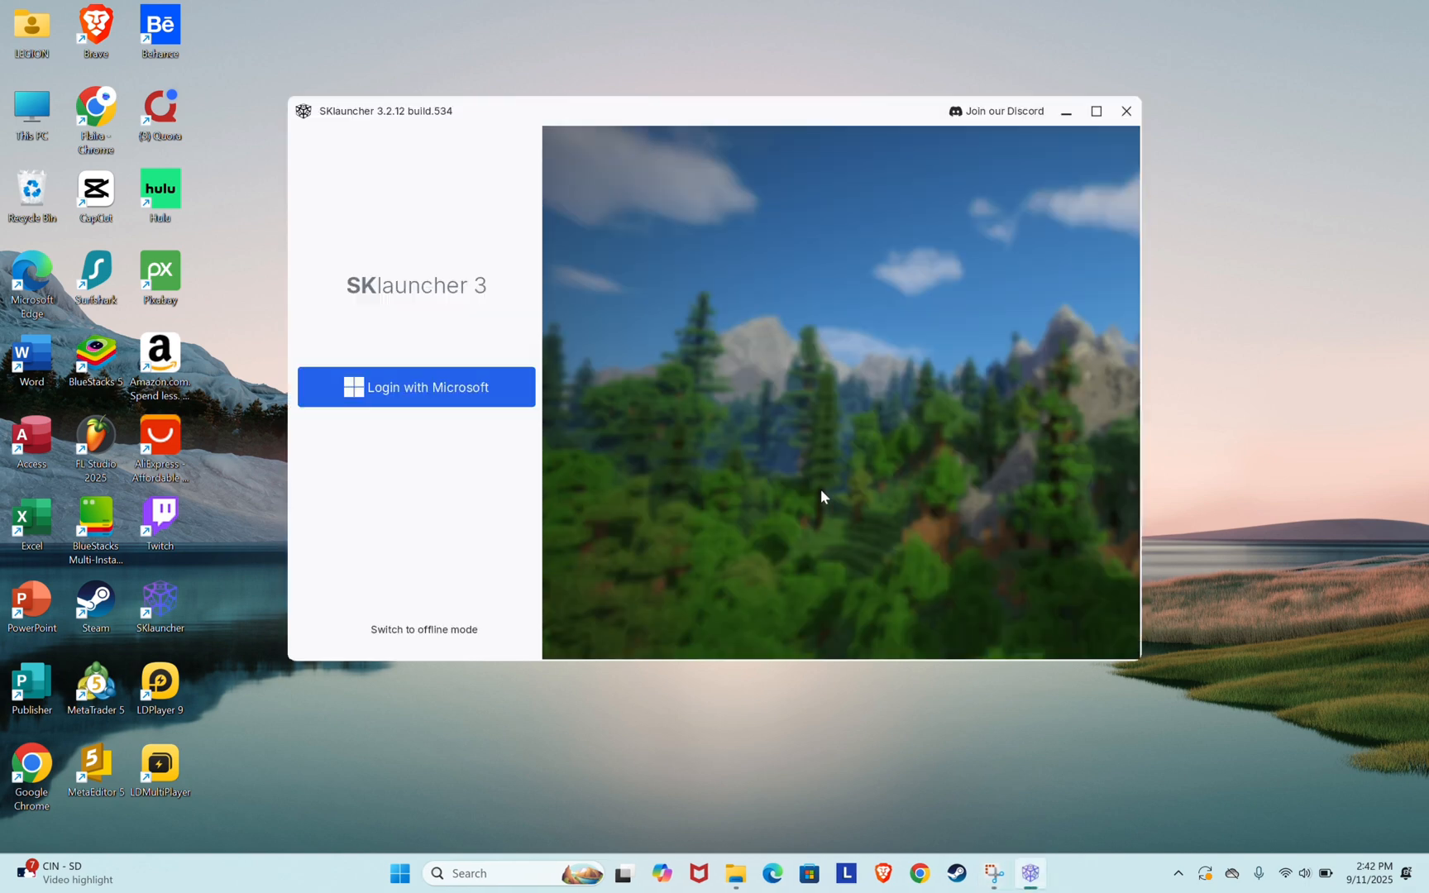
Switch SKlauncher to offline mode and log in with the entered username
{"action": "left_click", "coordinate": [423, 629]}
{"action": "type", "text": "f"}
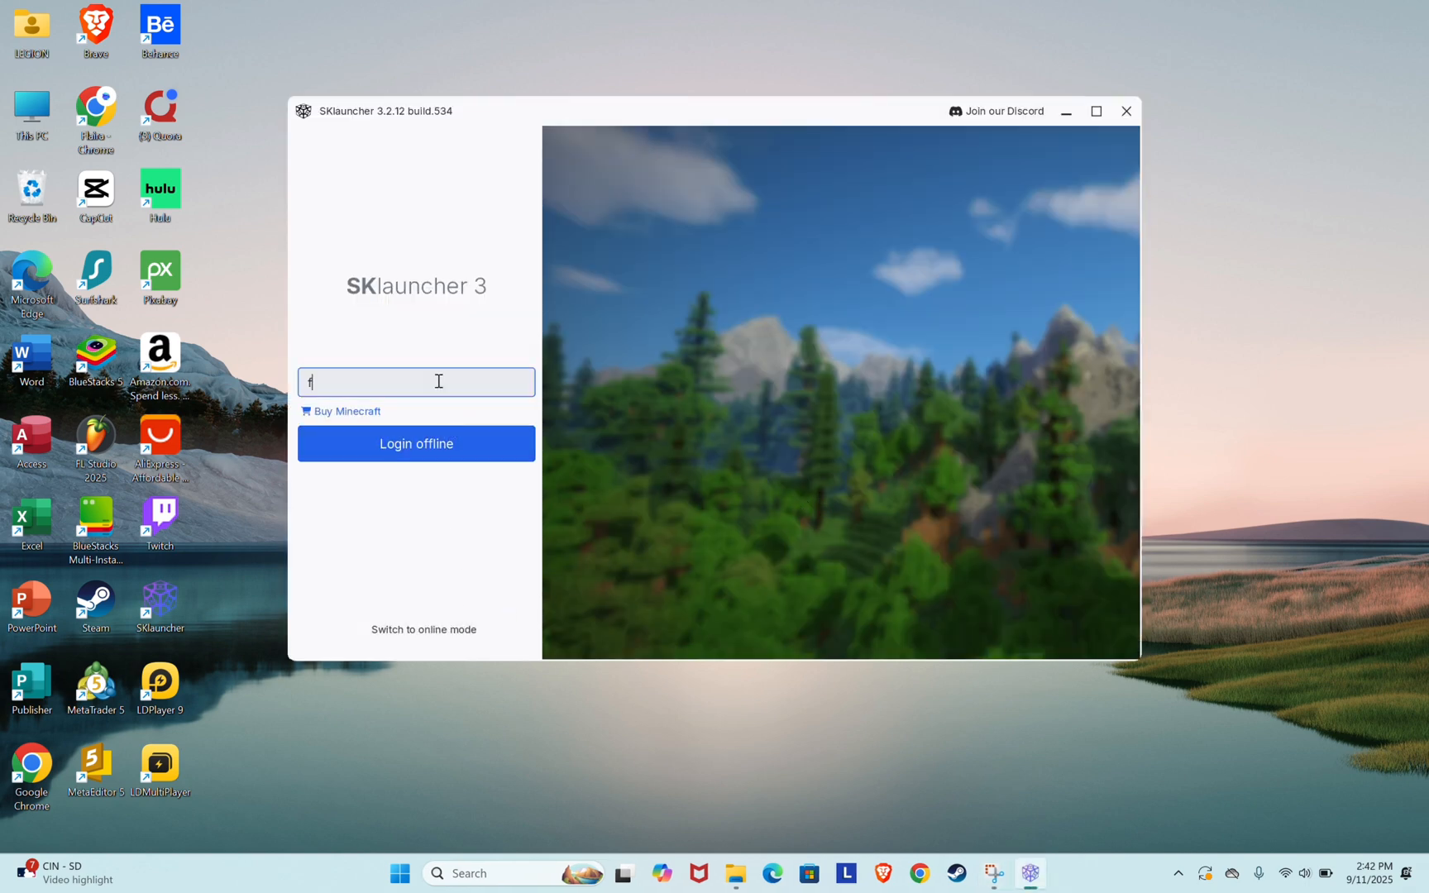
{"action": "type", "text": "dhfd"}
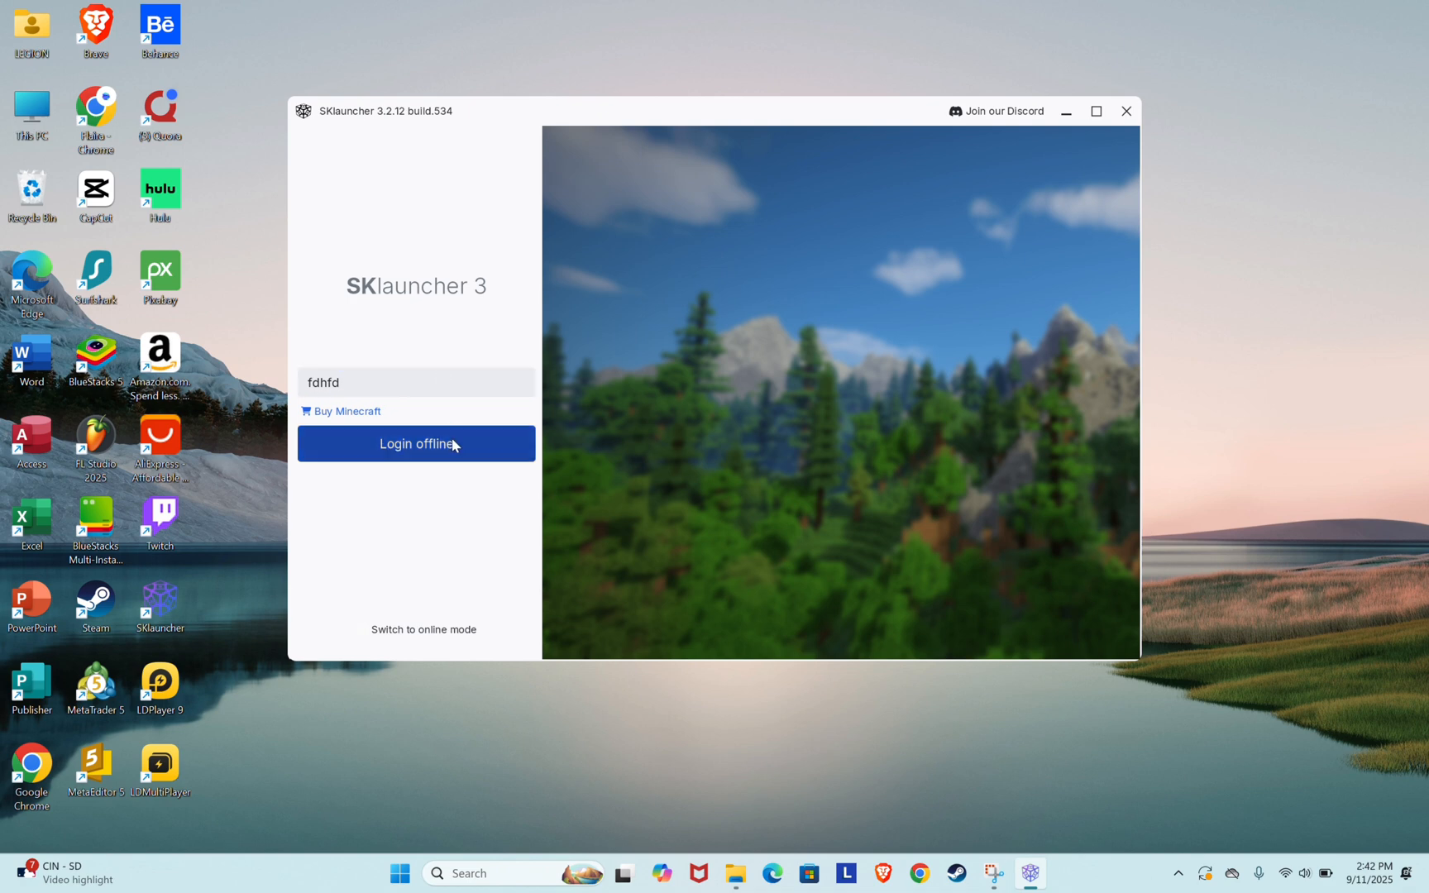
{"action": "left_click", "coordinate": [415, 444]}
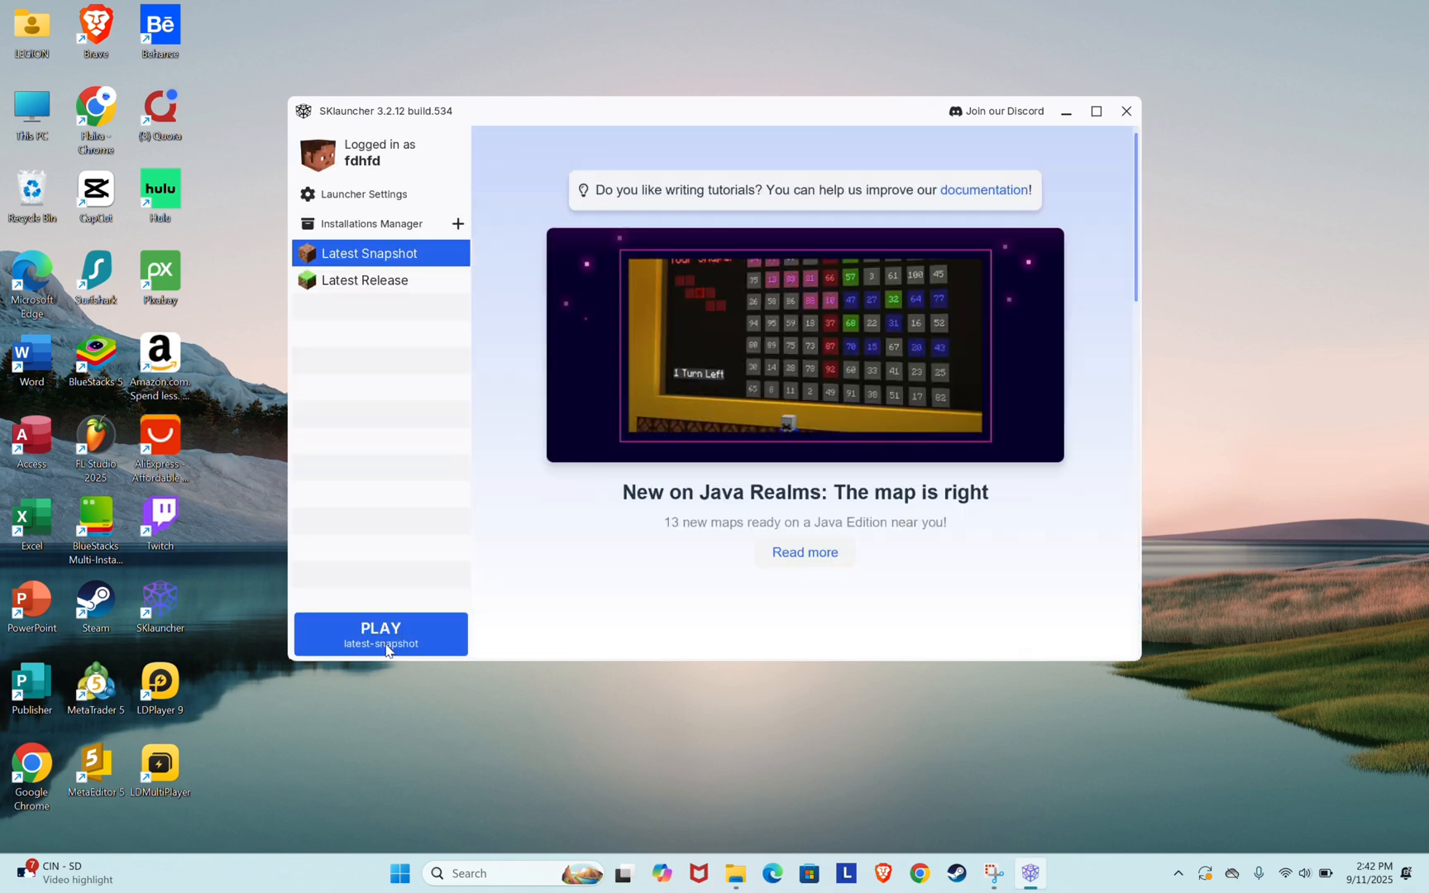
Play the latest Minecraft snapshot, dismiss the welcome screen and maximize its window at the main menu
{"action": "left_click", "coordinate": [381, 633]}
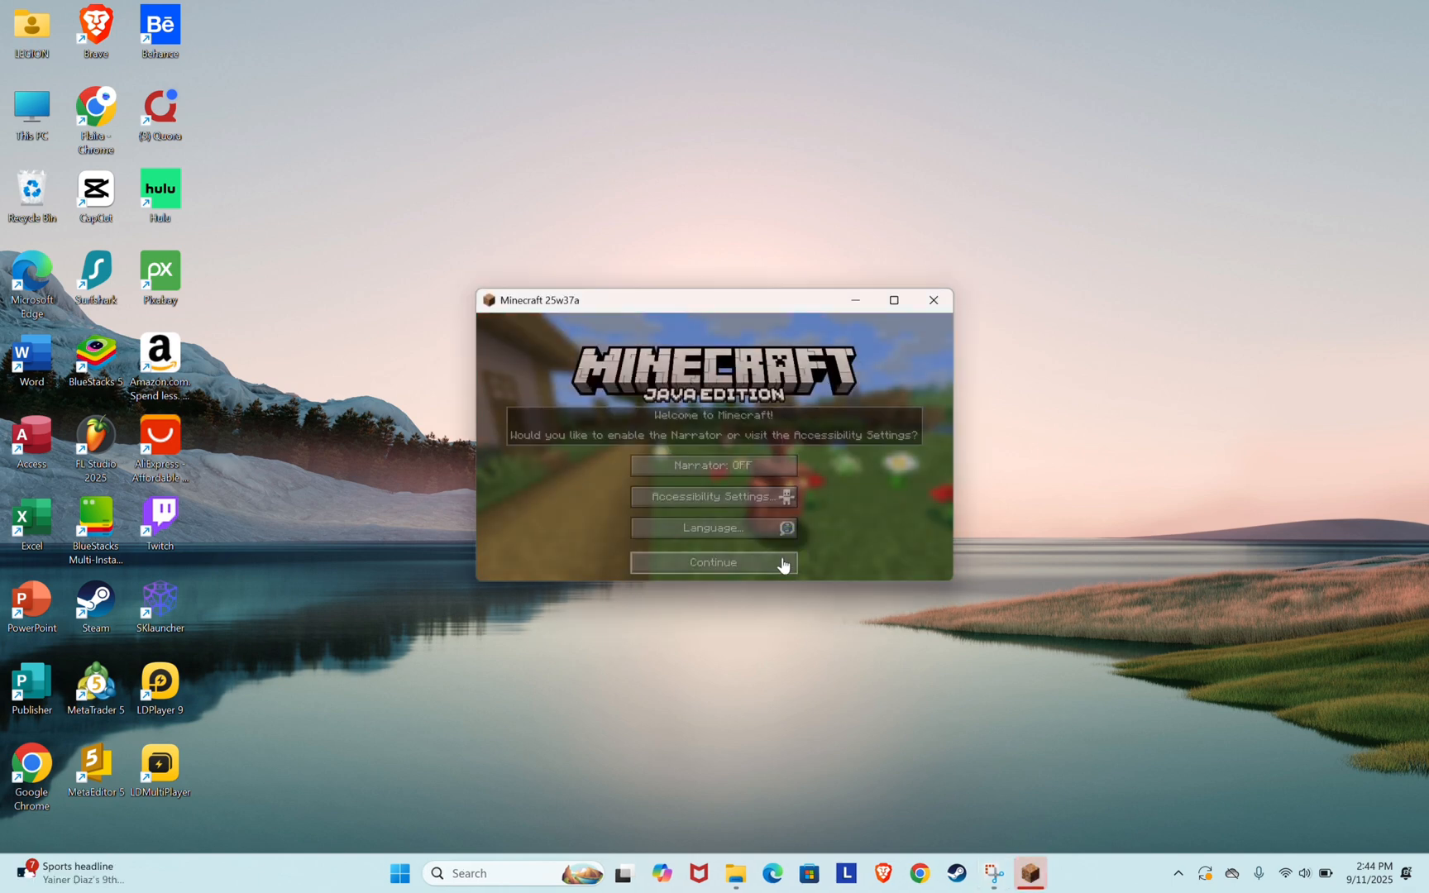
{"action": "left_click", "coordinate": [713, 562]}
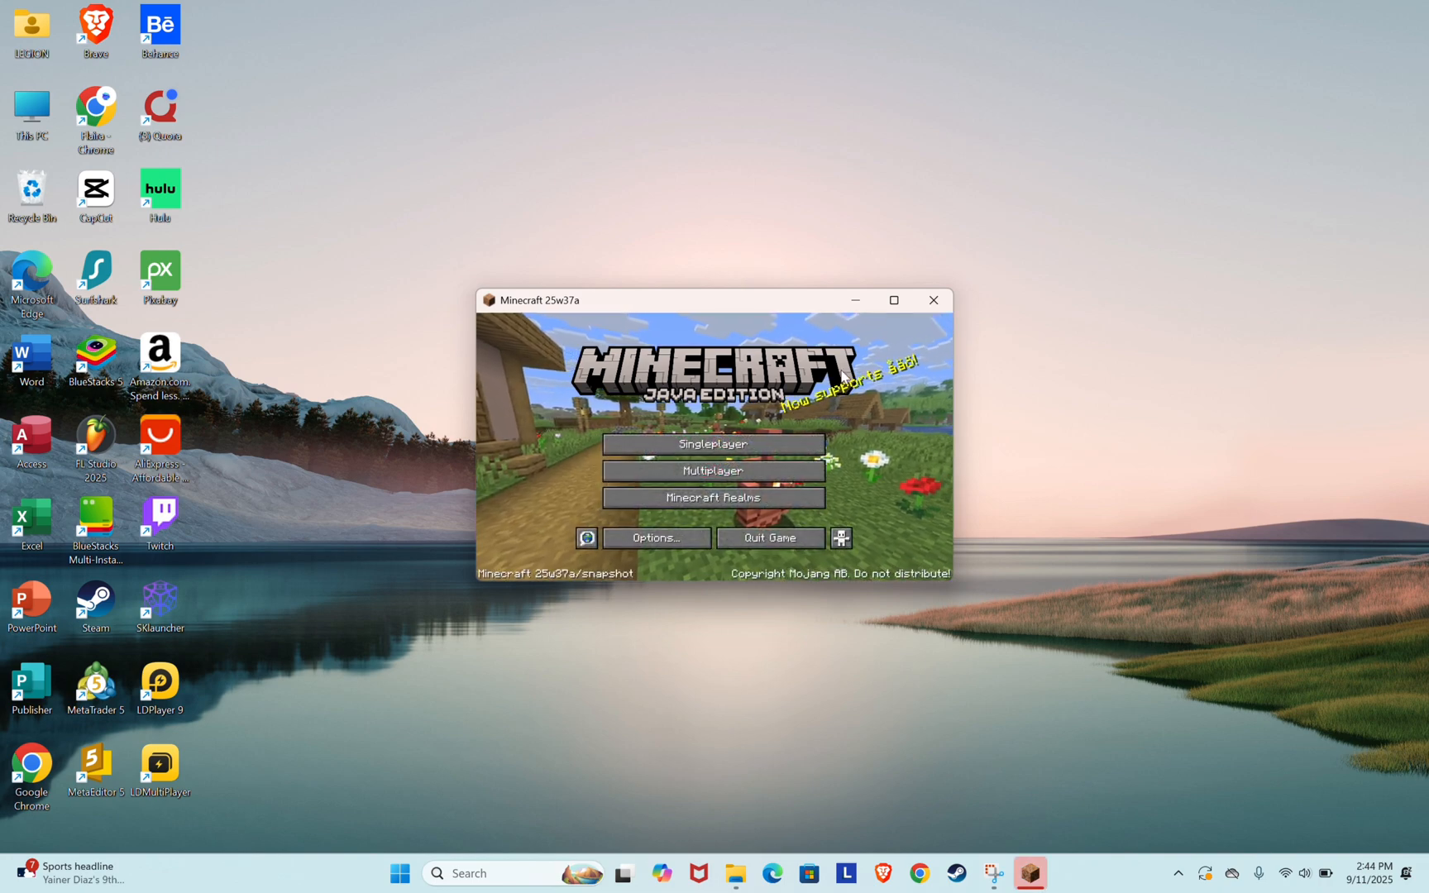
{"action": "left_click", "coordinate": [893, 300]}
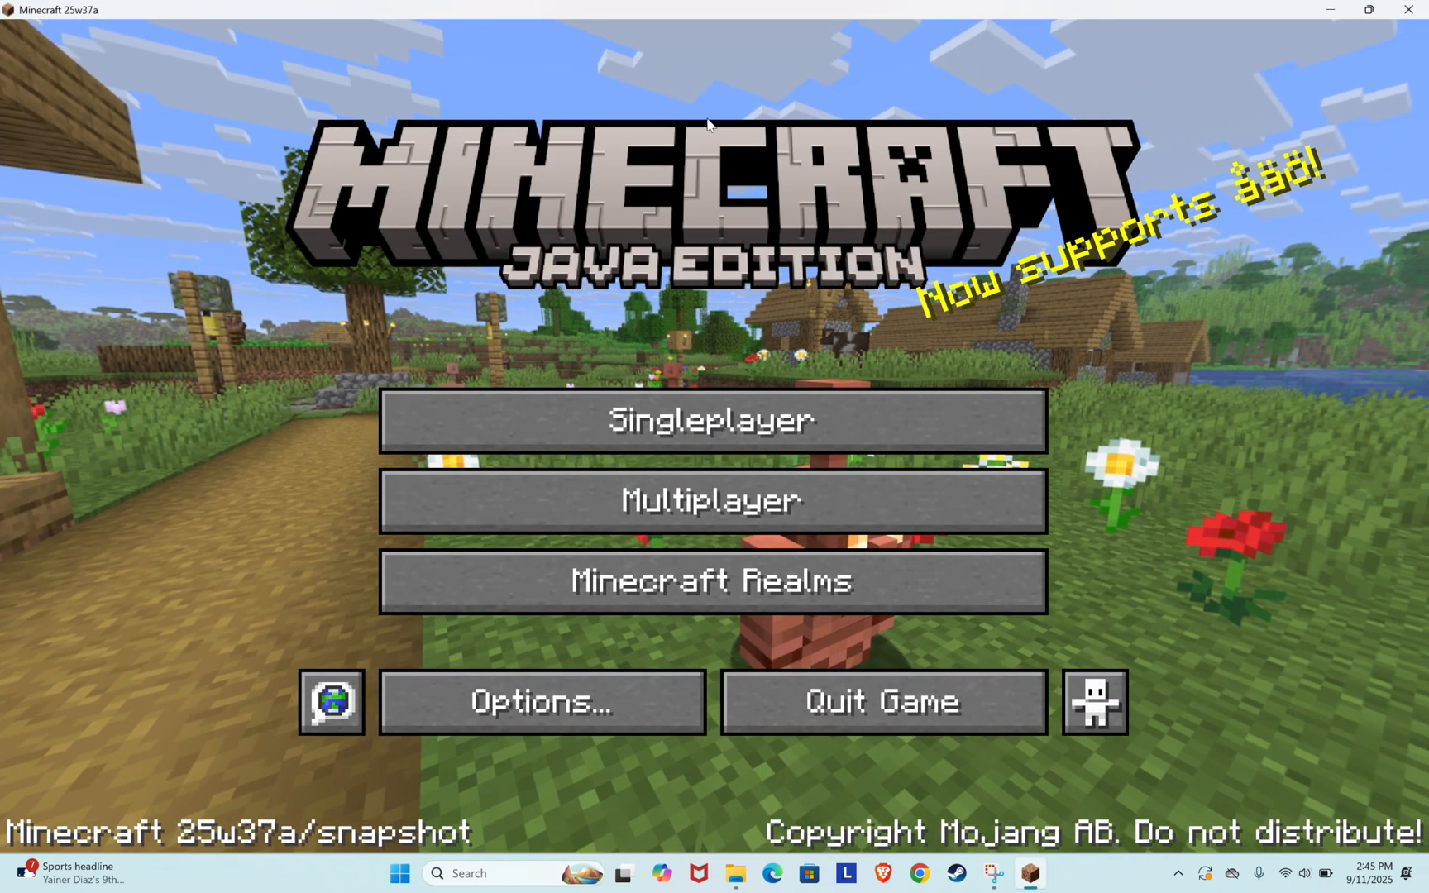